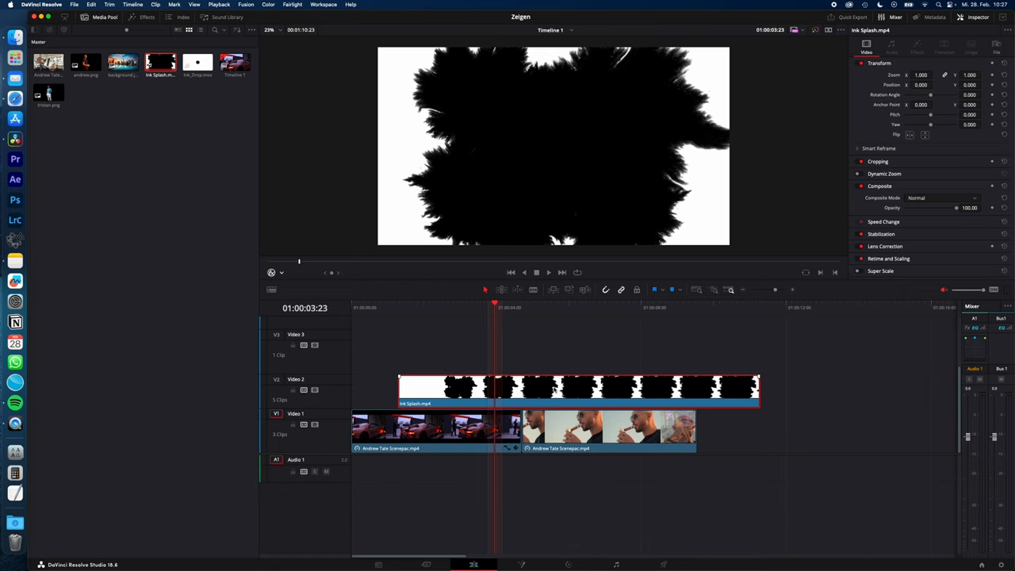
# - Search the Effects library for "luma" to locate the Luma Keyer
pyautogui.click(146, 17)
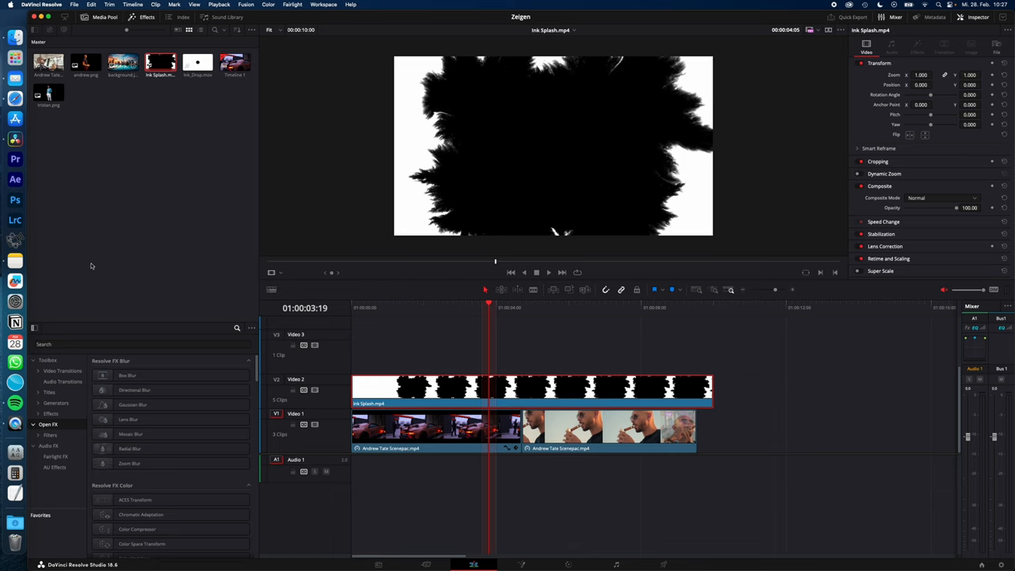
pyautogui.click(143, 344)
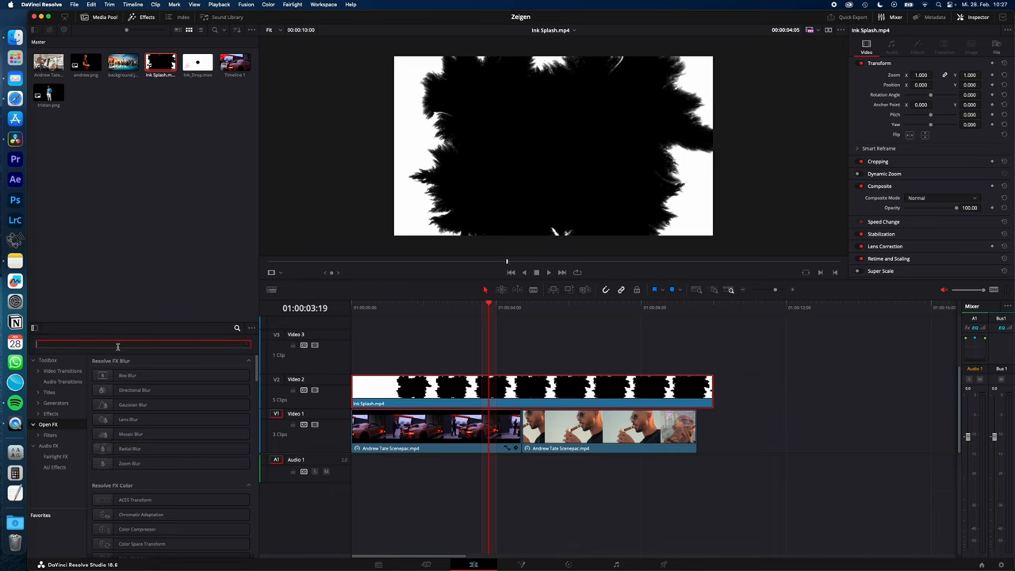
pyautogui.write('luma')
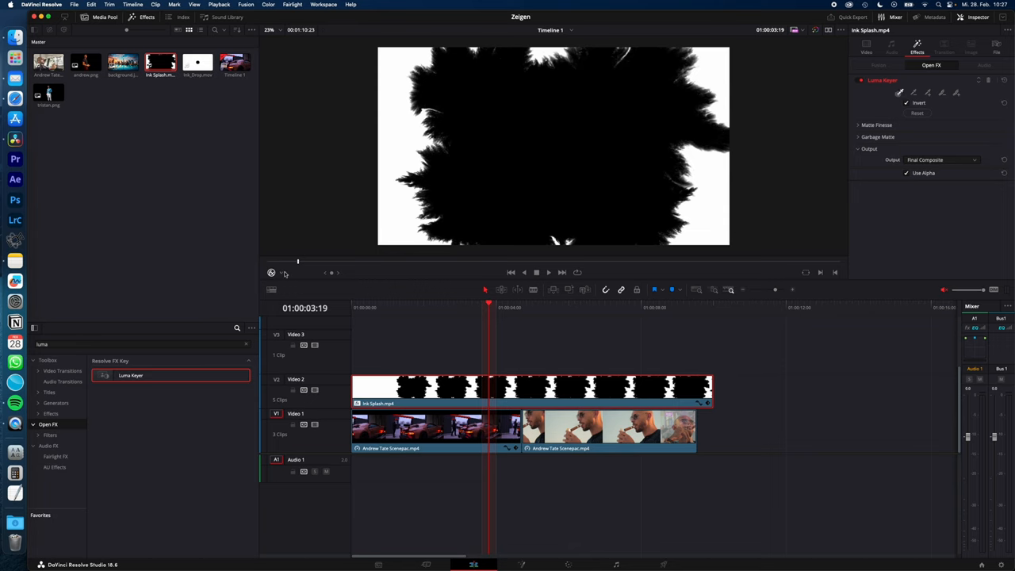
# - Enable the Open FX overlay, open the splash's Composite Mode choices, and select the car clip
pyautogui.click(281, 272)
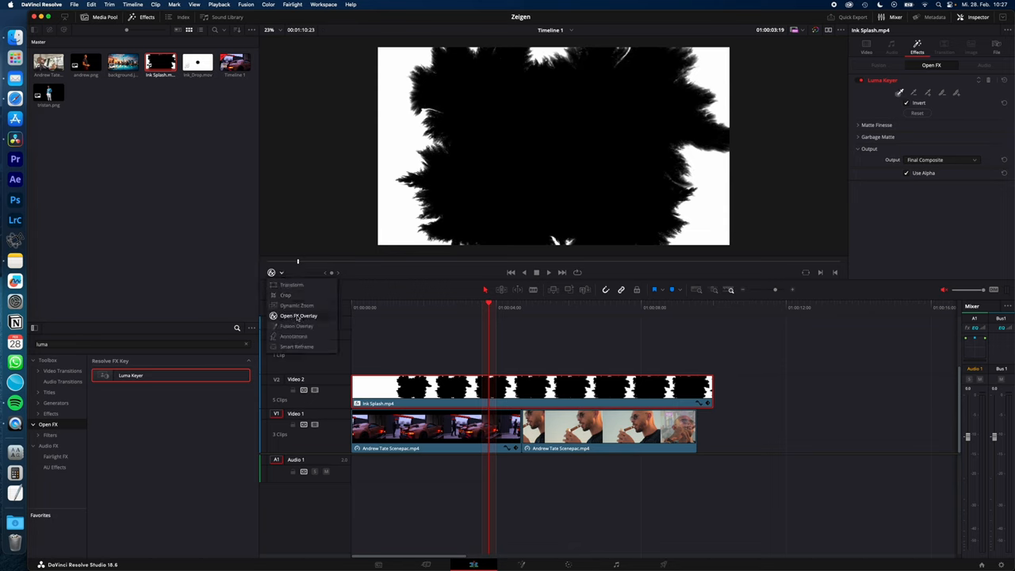
pyautogui.click(298, 316)
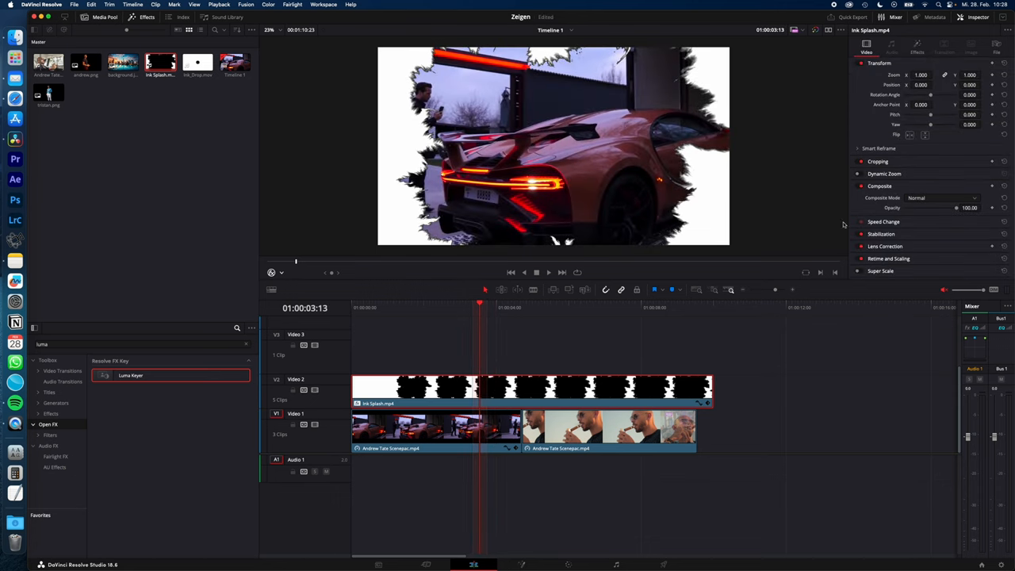
pyautogui.click(940, 197)
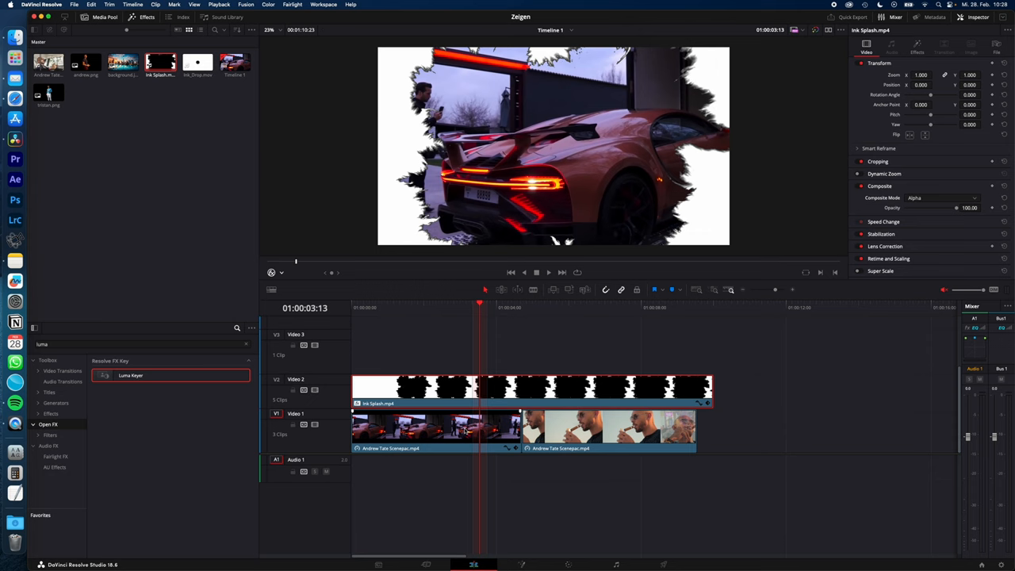
pyautogui.click(436, 428)
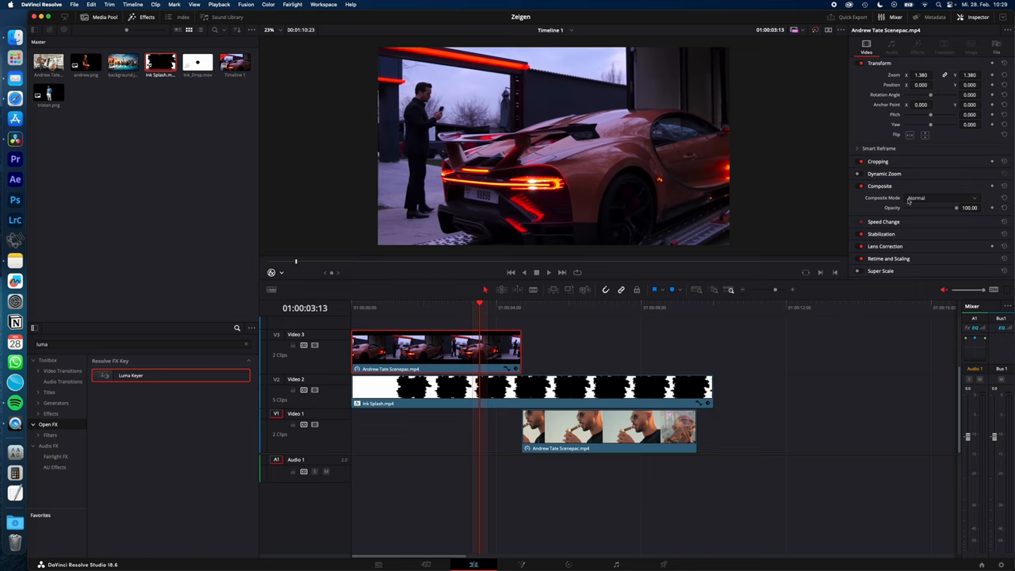
# - Select the cigar clip to shift it earlier over the car clip
pyautogui.click(942, 197)
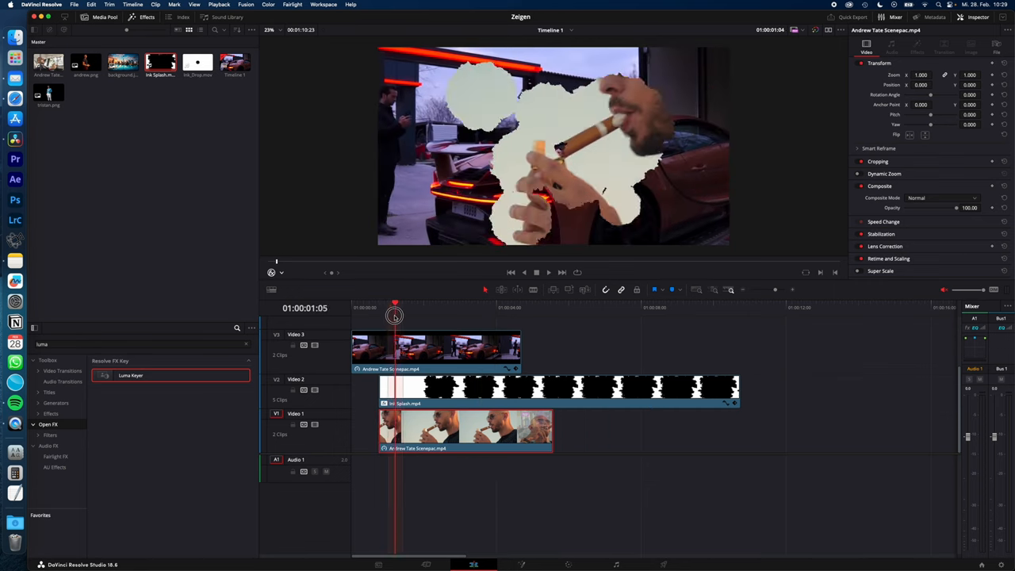
# - Scrub through the overlap and set the ink splash Zoom to 1.650
pyautogui.moveTo(395, 308); pyautogui.dragTo(463, 307)
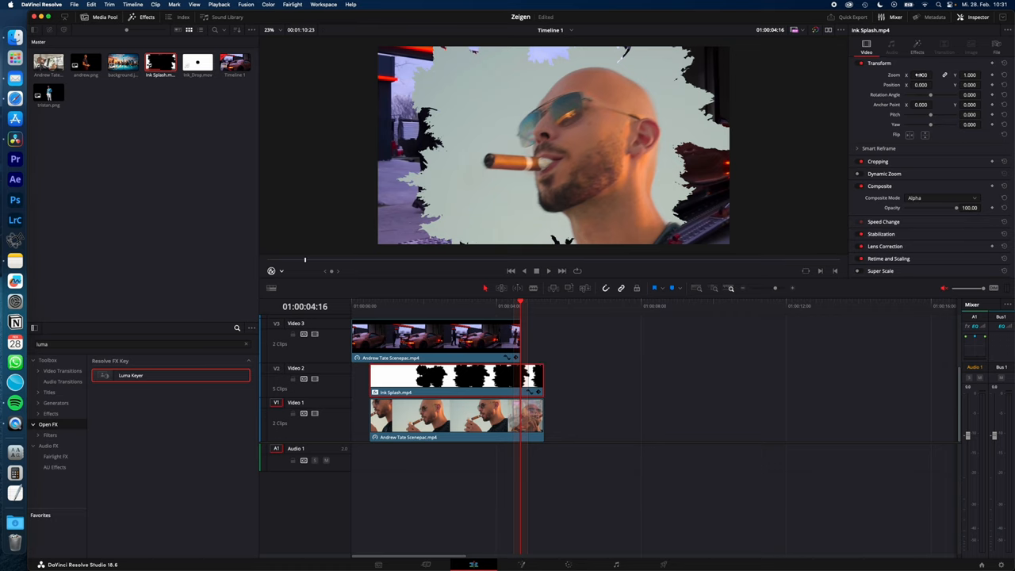
pyautogui.write('1.650')
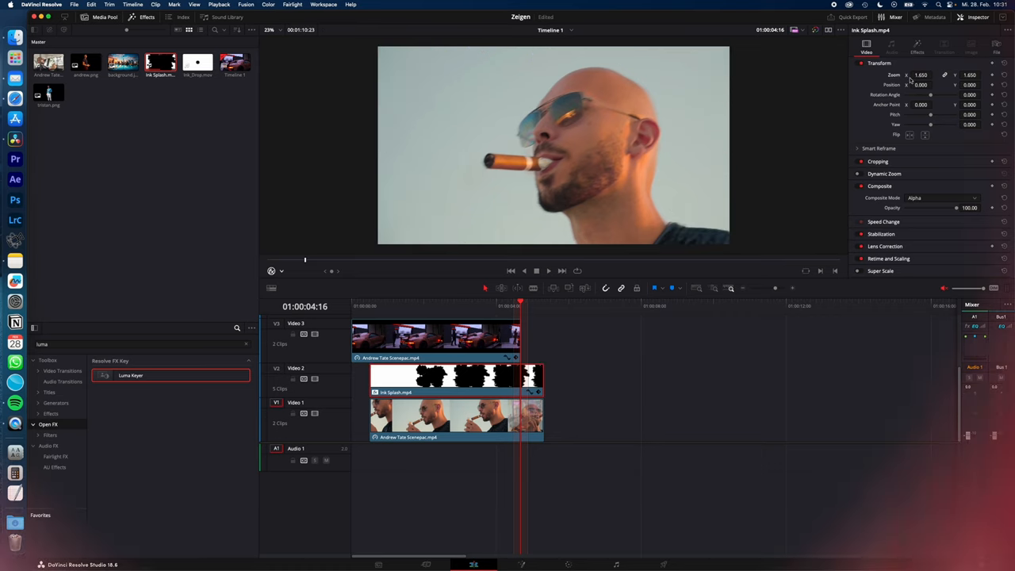